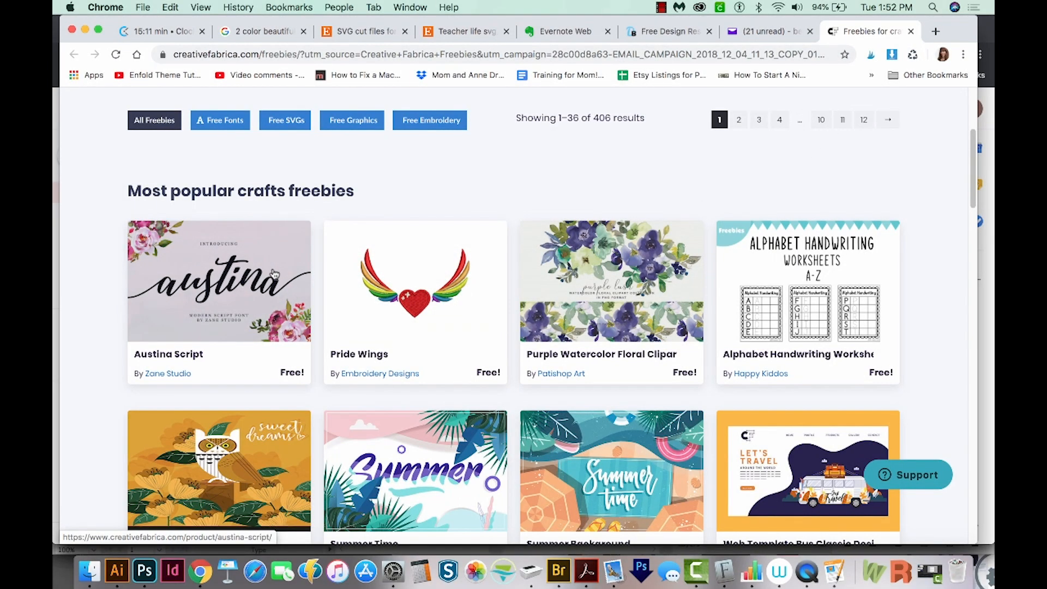
- Download the free Austina Script font from its Creative Fabrica freebie page
click(218, 280)
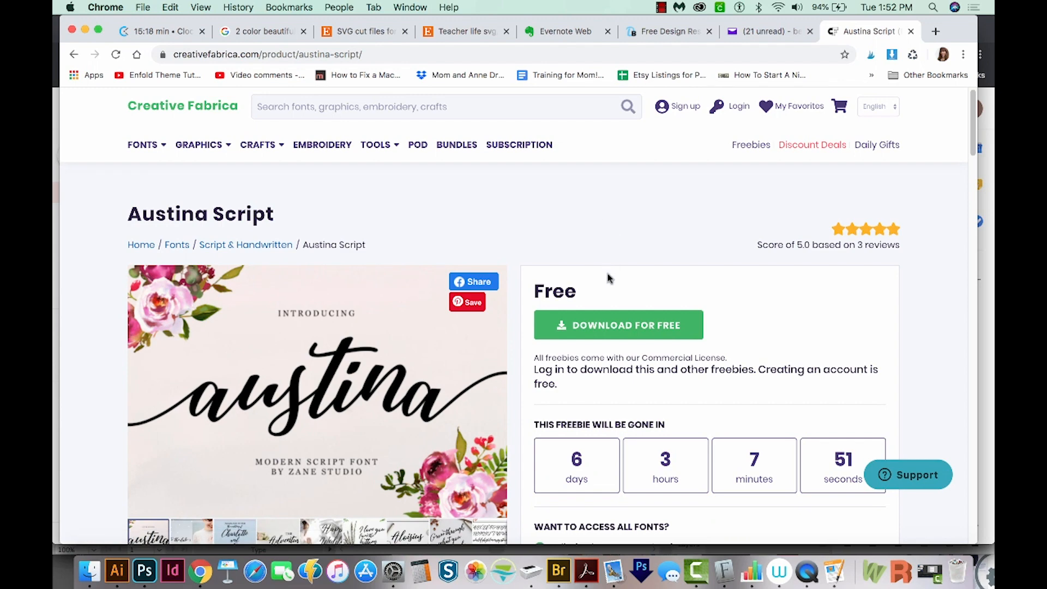
click(618, 325)
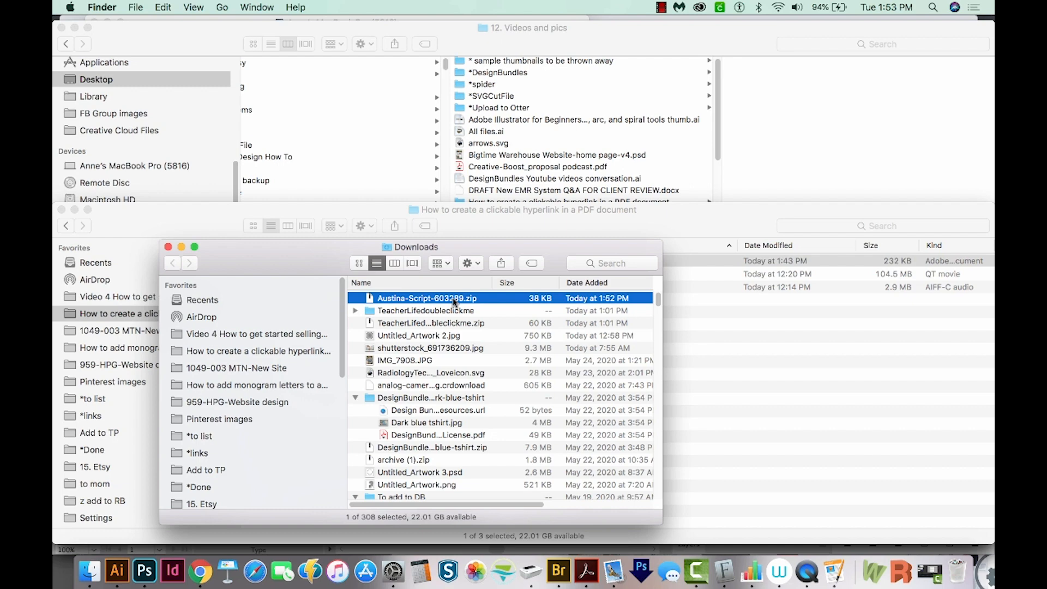
- Unzip the Austina Script download and install Austina.otf through Font Book
double_click(427, 298)
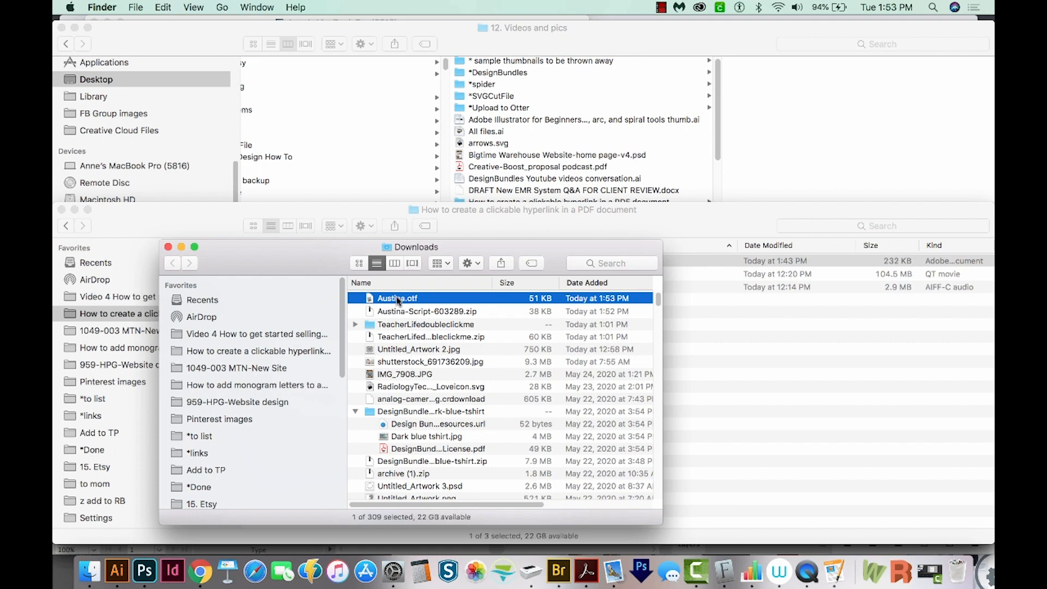
double_click(397, 298)
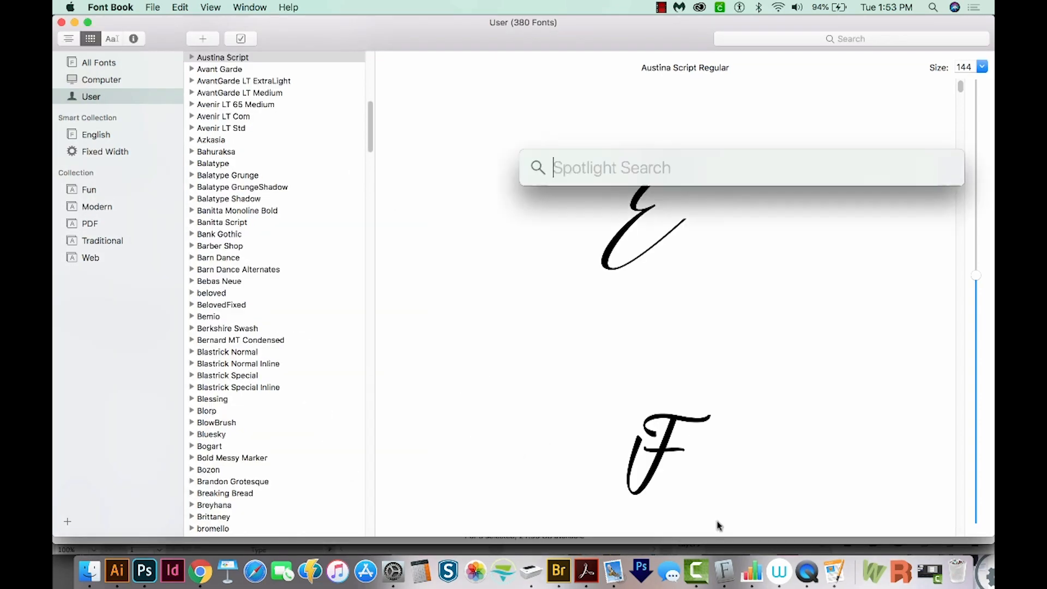
key(escape)
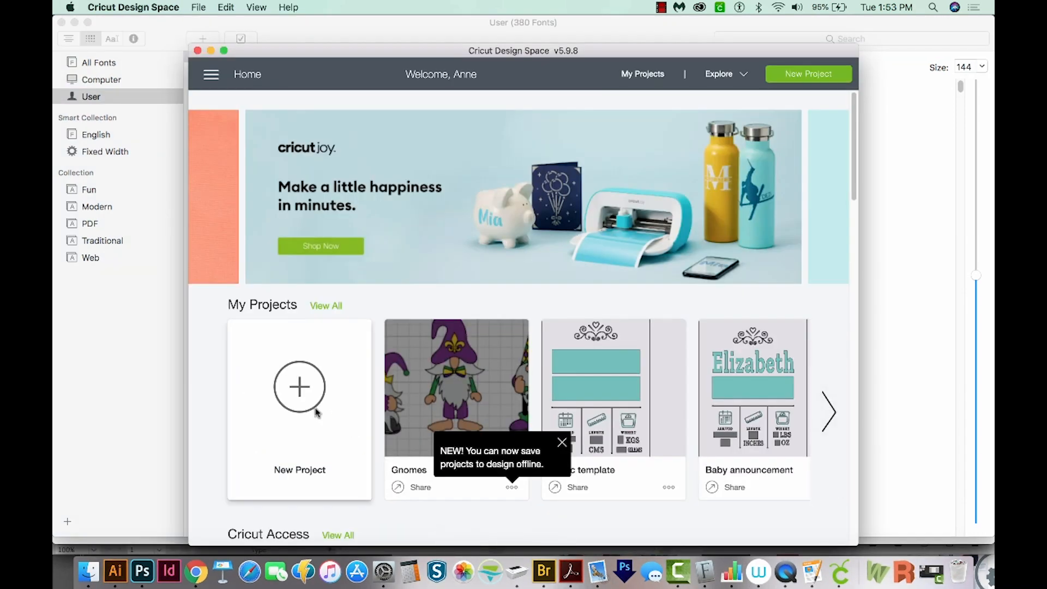
- Start a new Cricut project and add the text 'beauty'
click(299, 387)
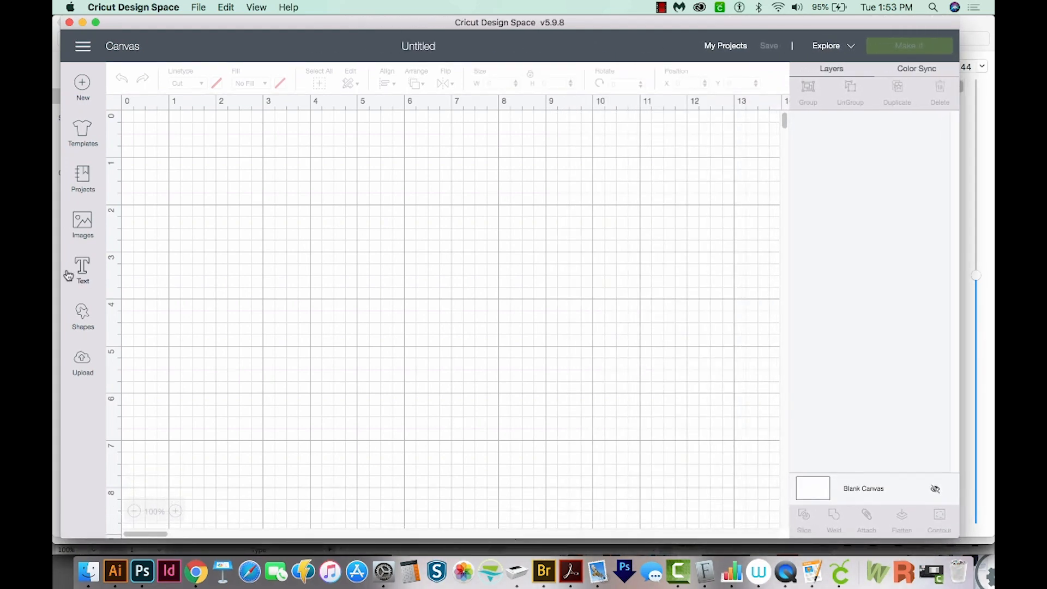
click(82, 271)
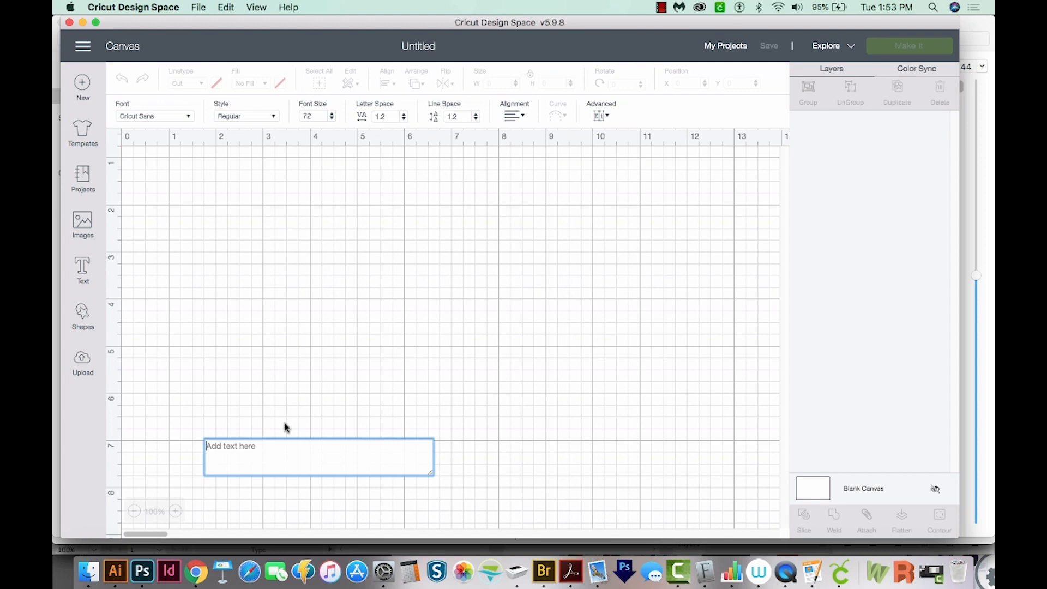
text(beaut)
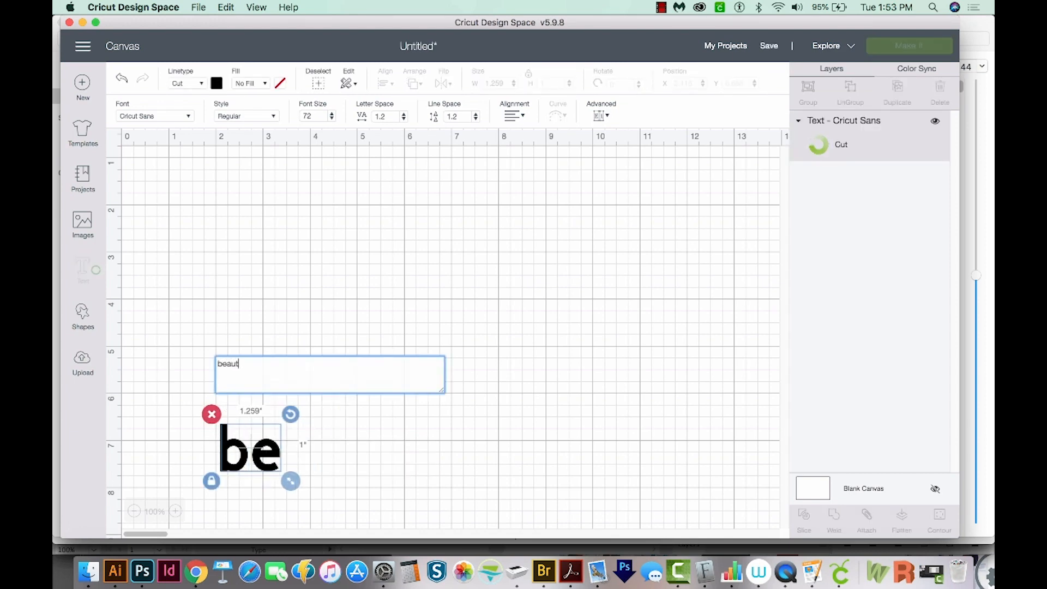
text(y)
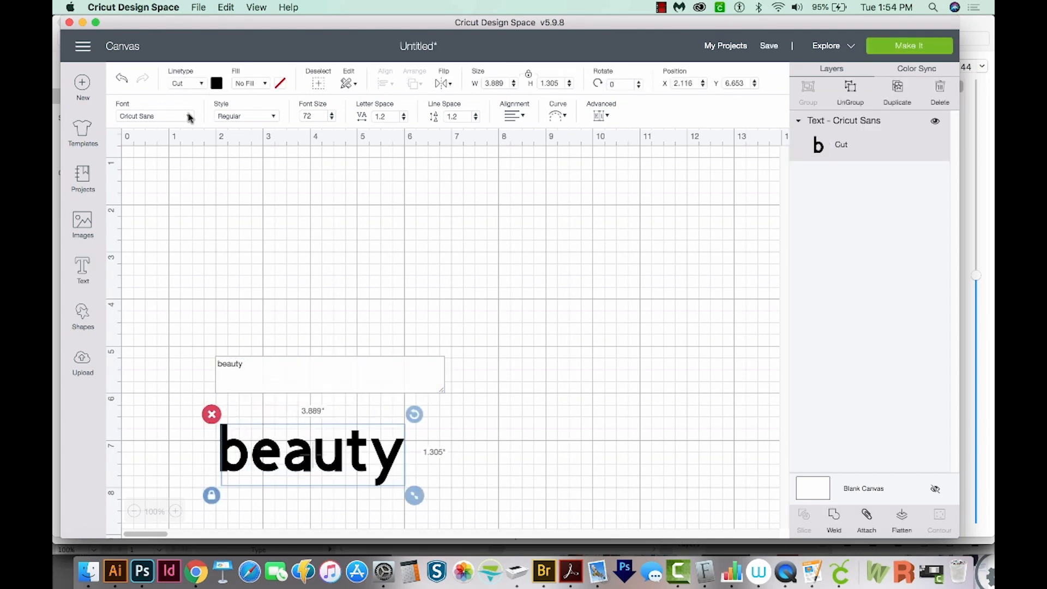
- Change the text font to Austina Script by searching 'aust' among System fonts
click(155, 116)
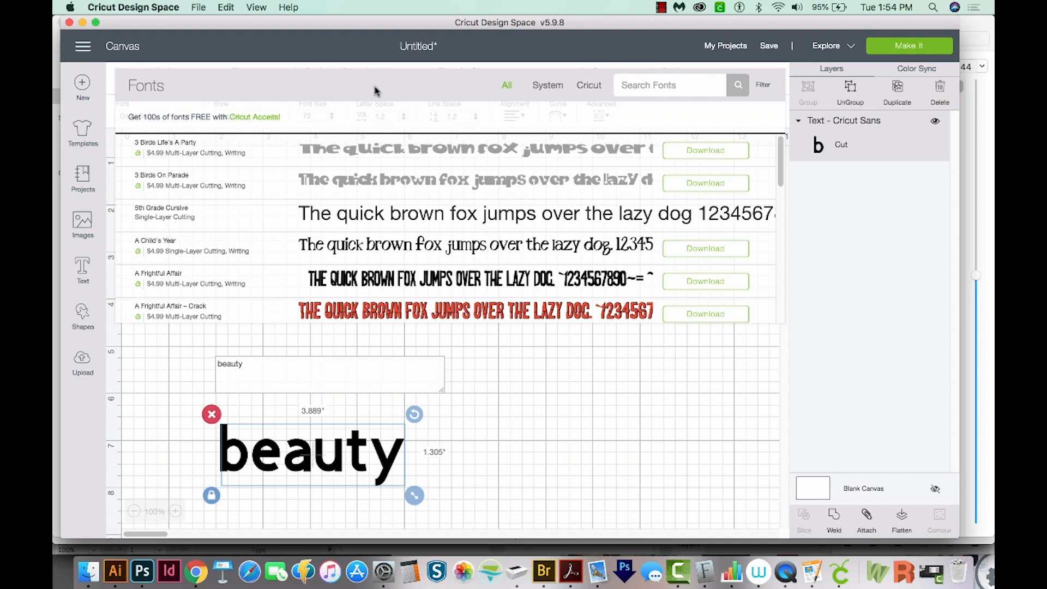
mouse_move(596, 80)
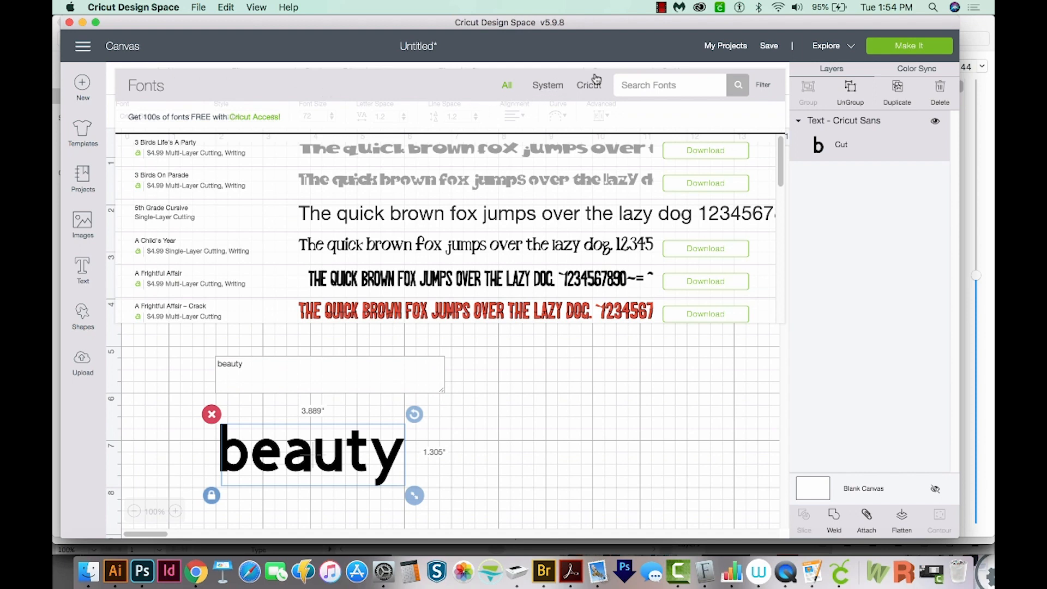
mouse_move(583, 92)
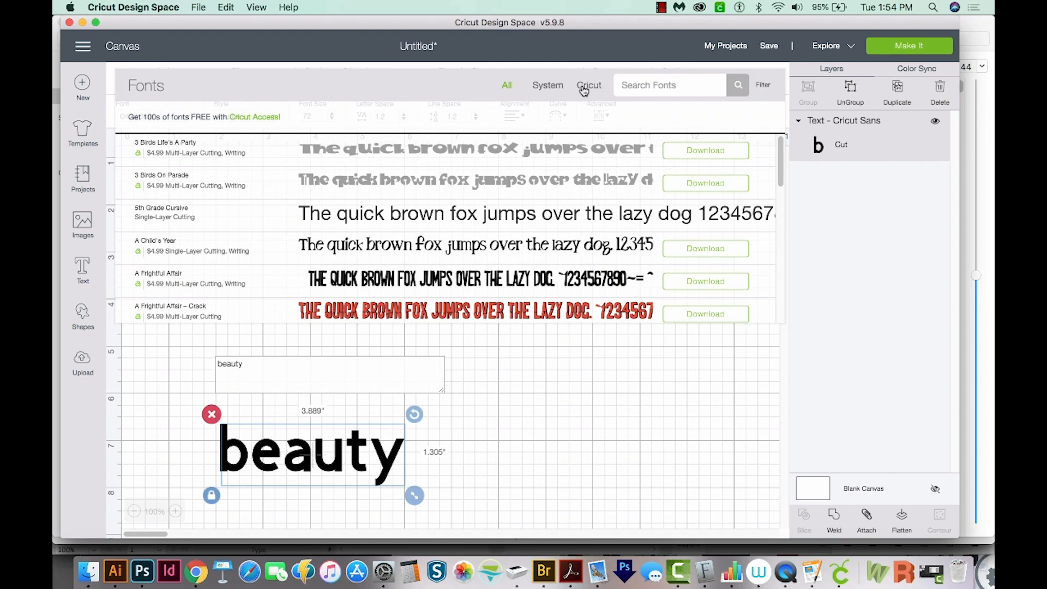
click(547, 86)
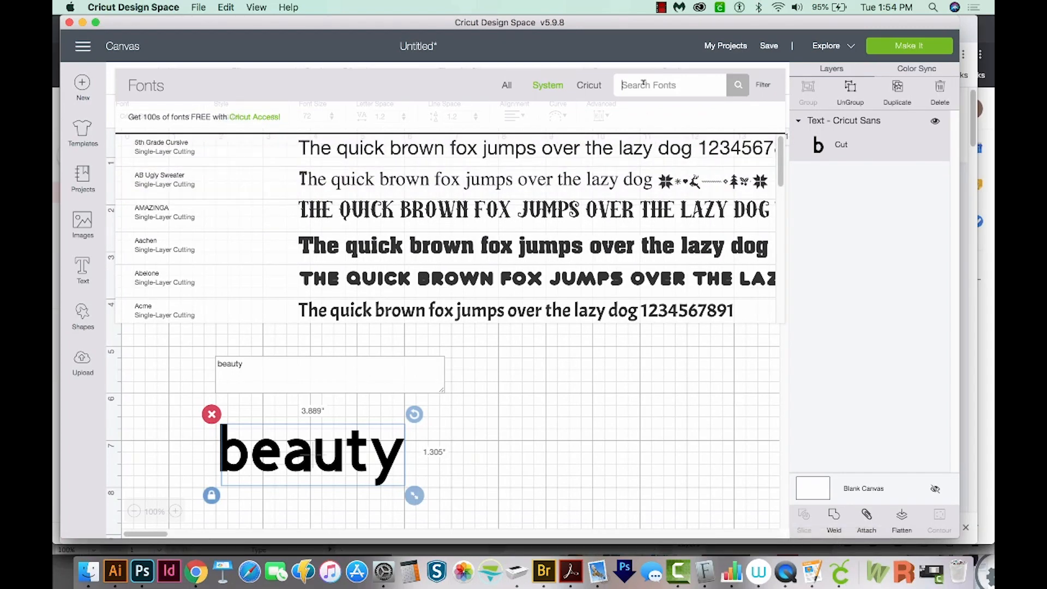
text(aust)
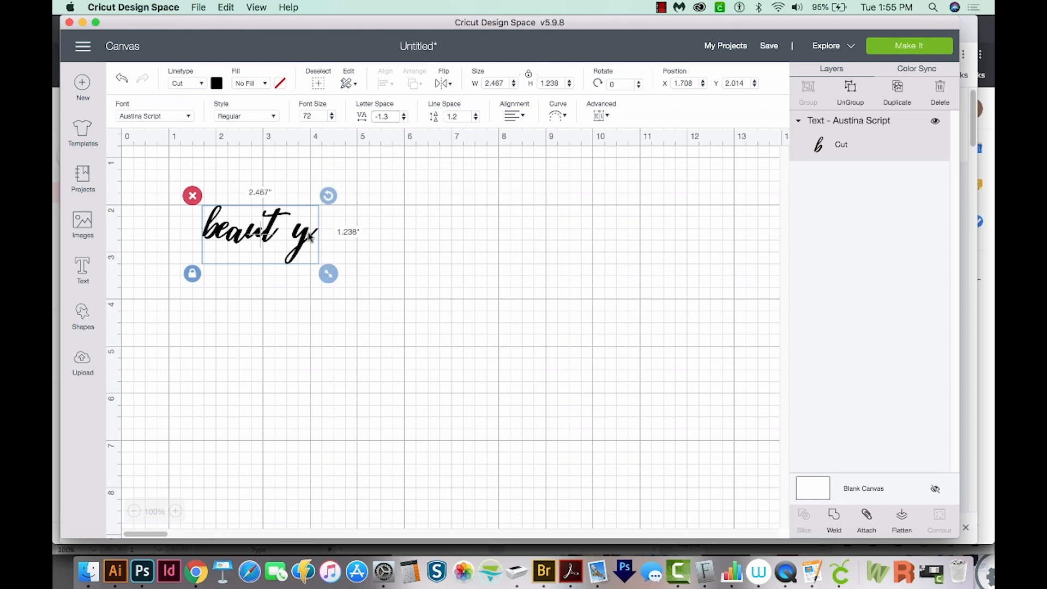
mouse_move(294, 211)
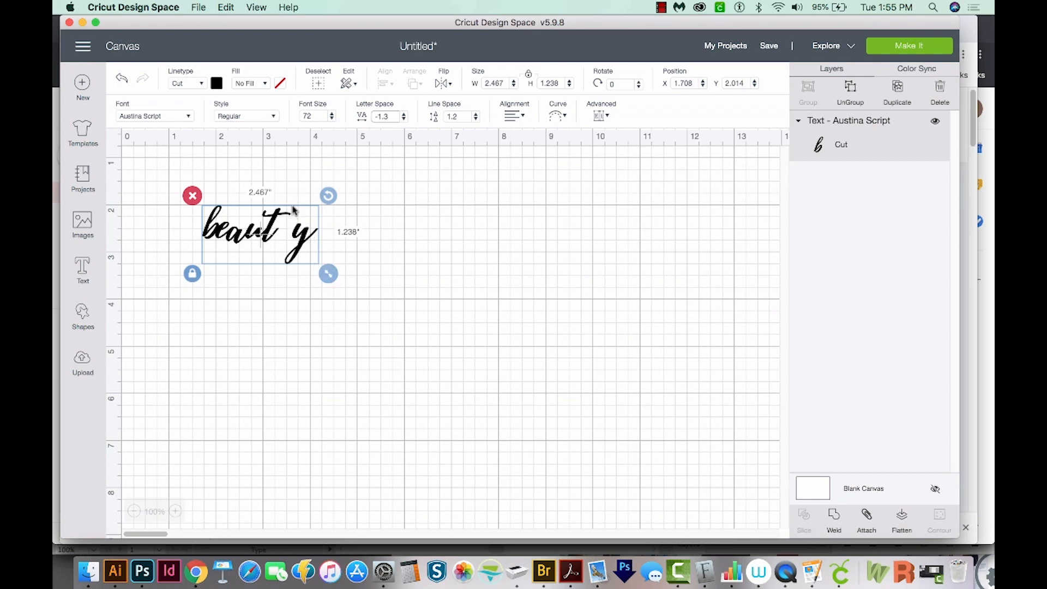
mouse_move(280, 246)
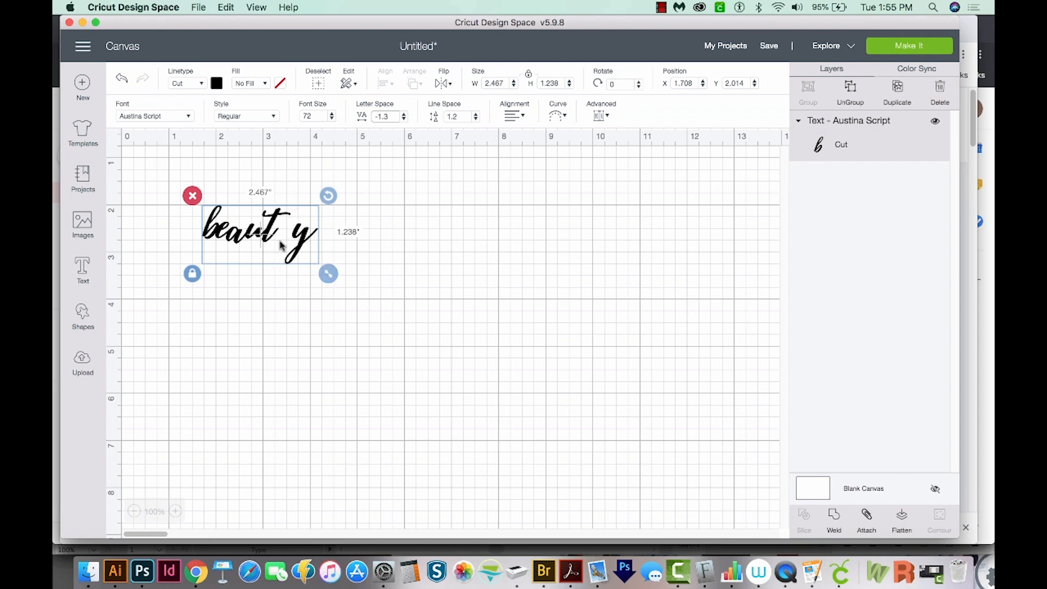
mouse_move(281, 244)
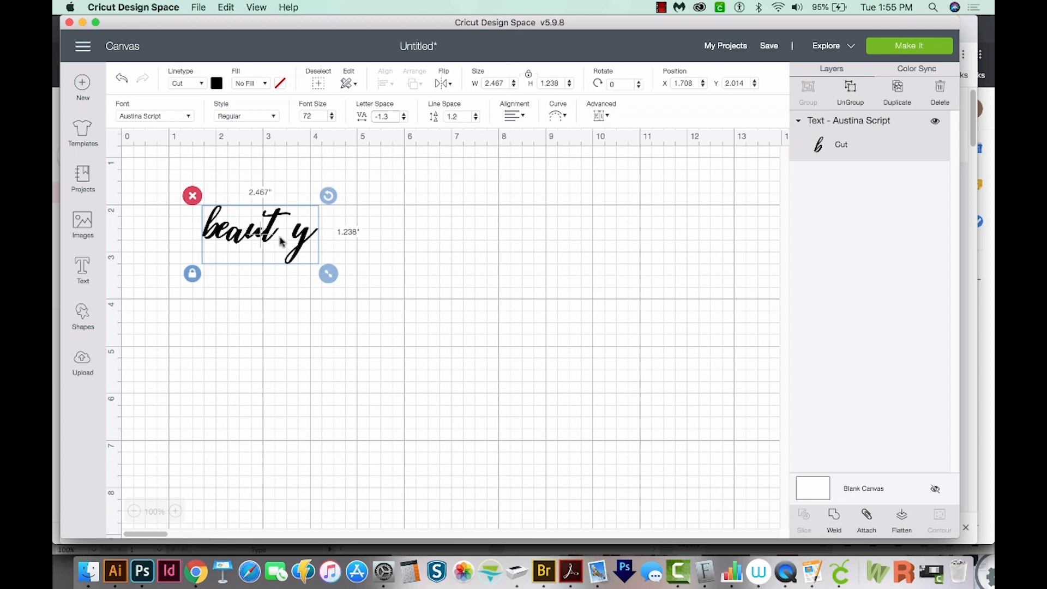
- Scale the 'beauty' text up to about 3.49 × 1.75 inches
drag(327, 273, 371, 295)
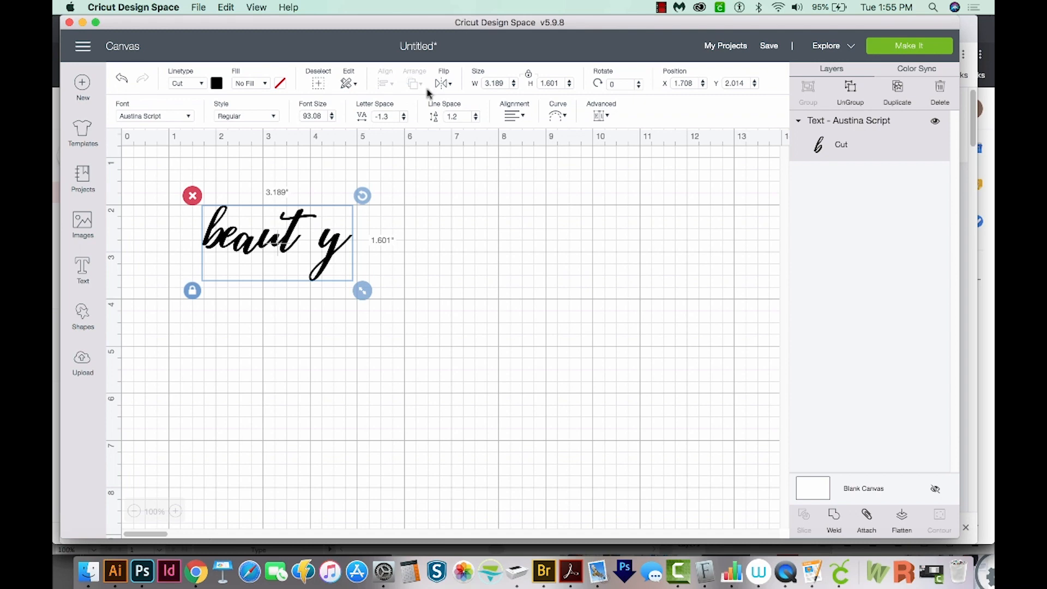
drag(363, 291, 372, 296)
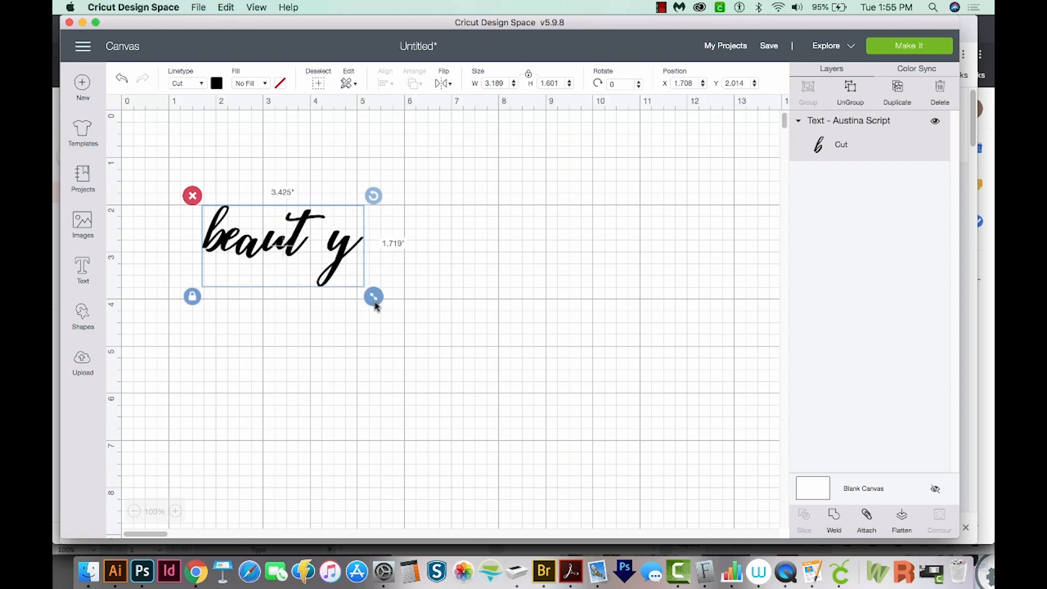
drag(373, 296, 377, 297)
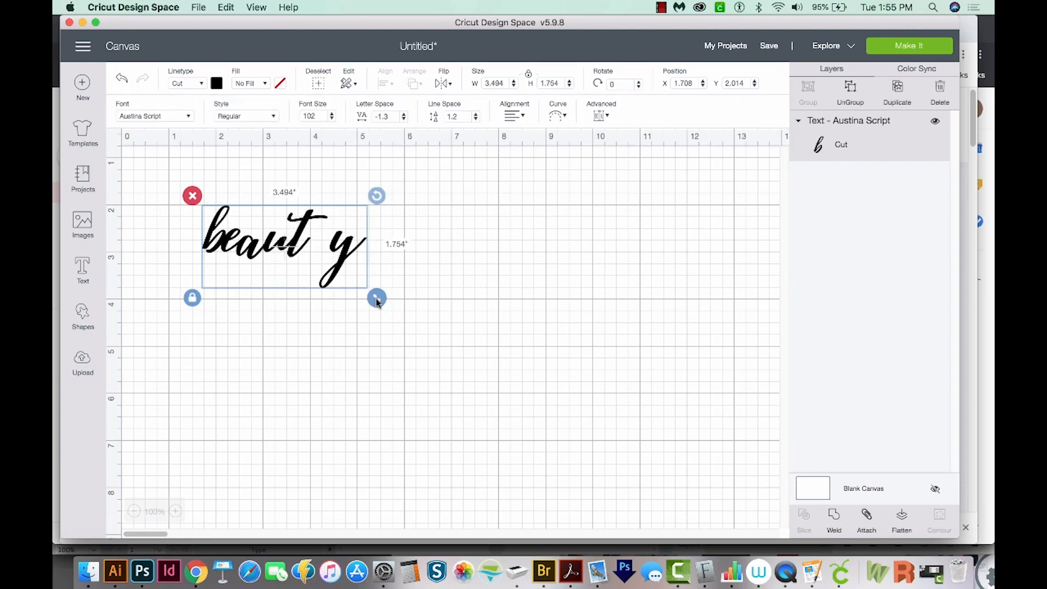